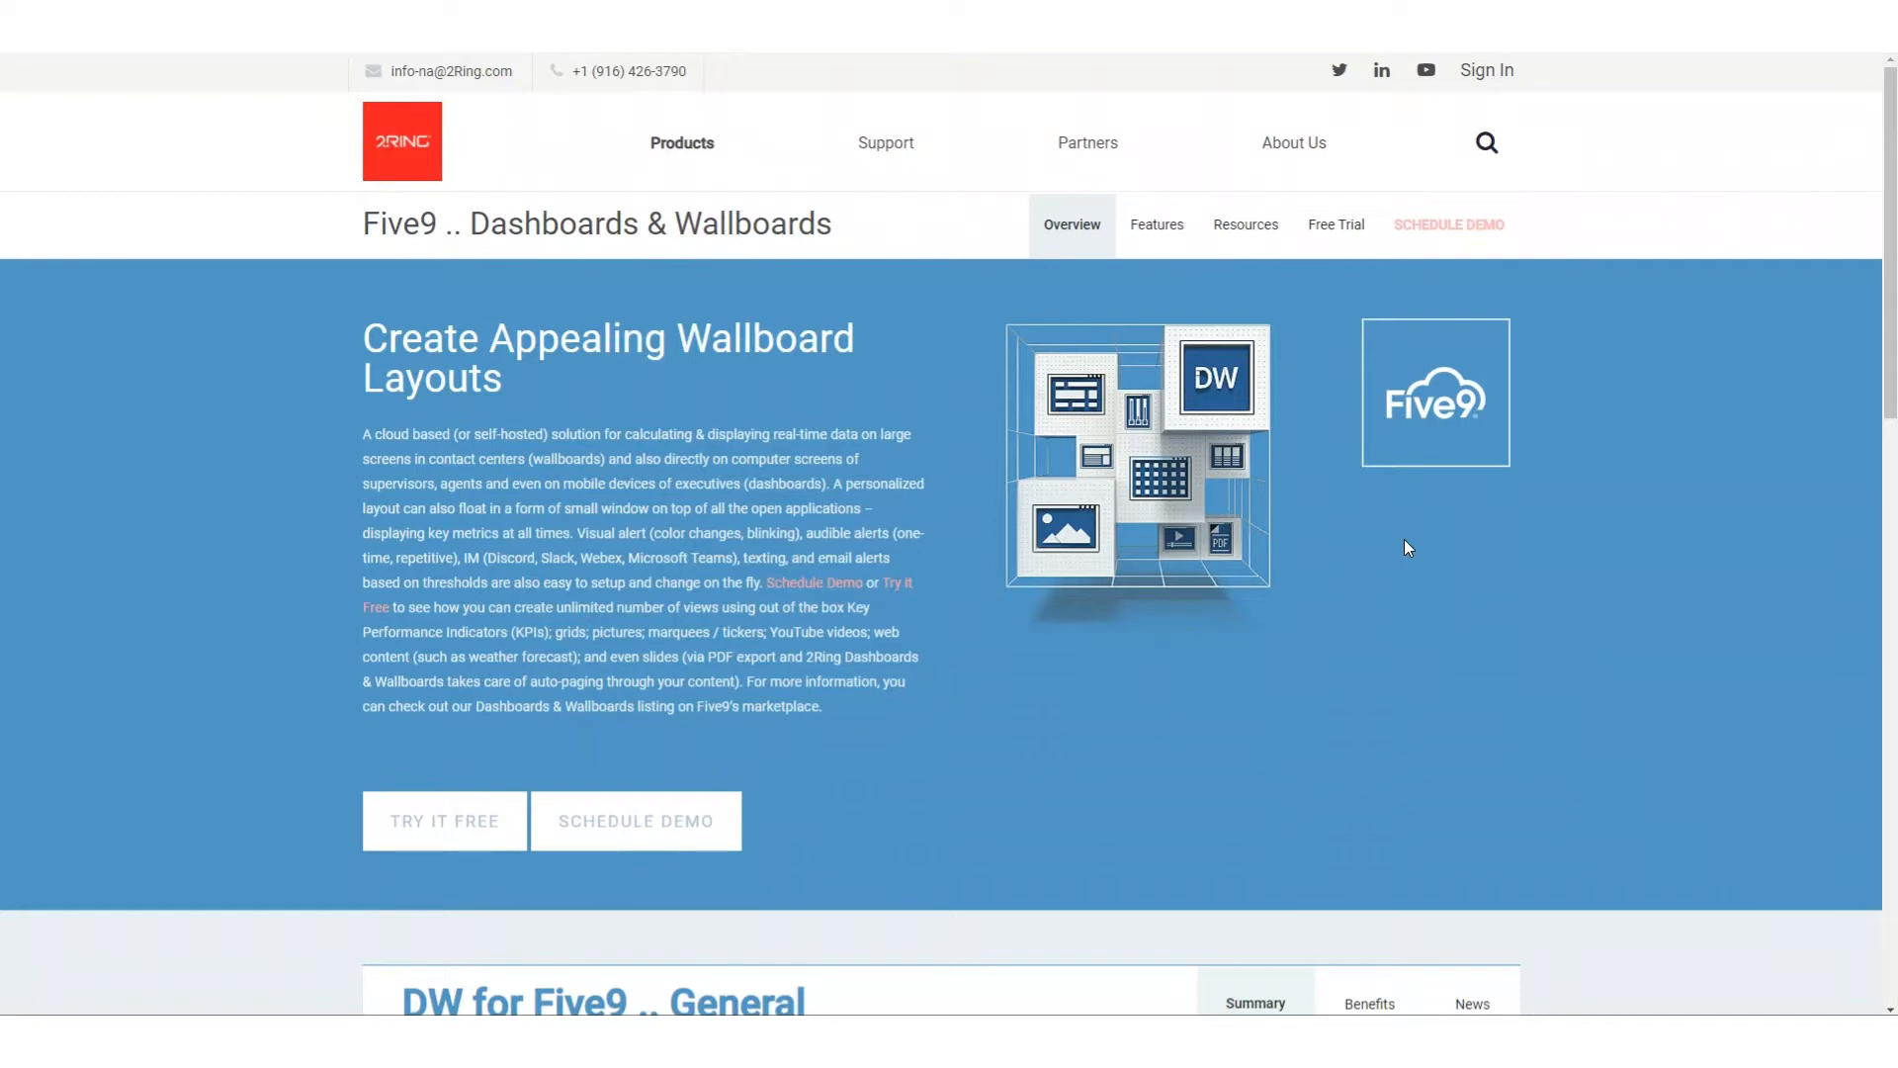
{"action": "mouse_move", "coordinate": [1392, 543]}
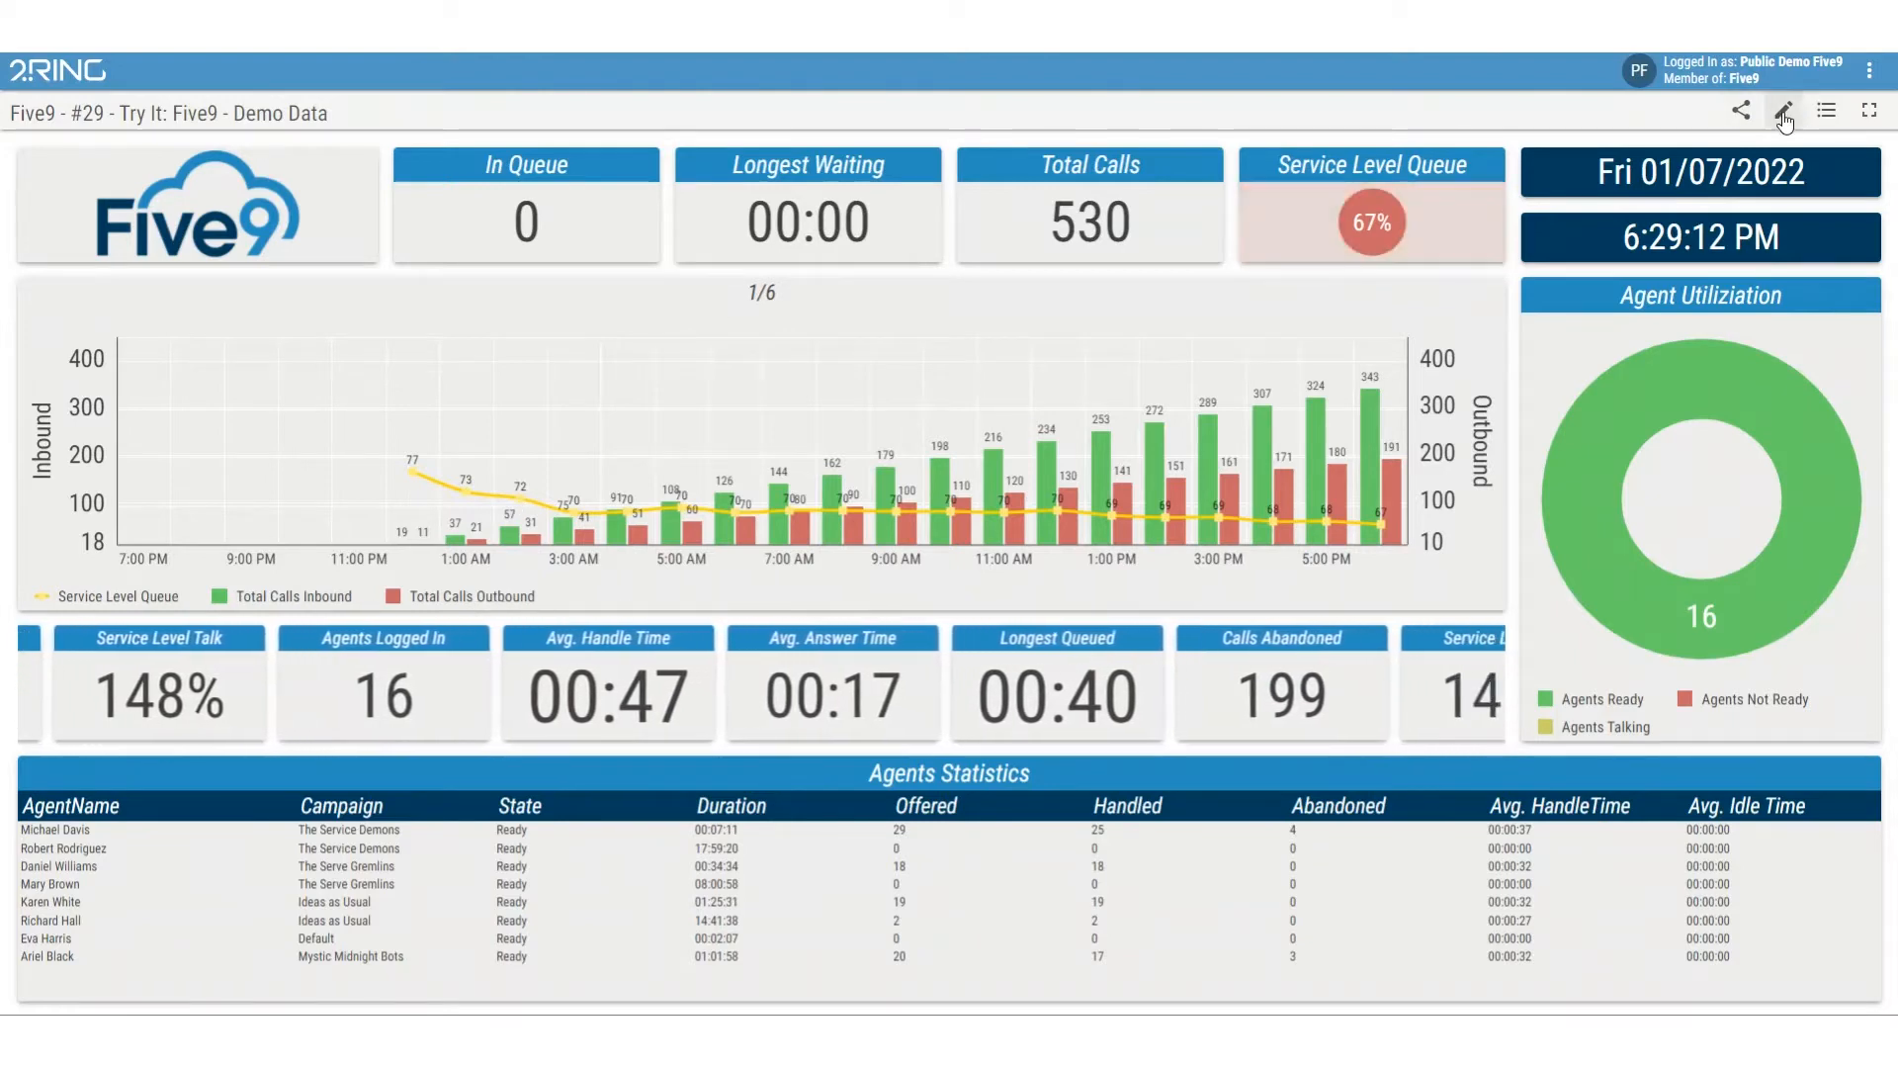
Edit the Try It demo layout and select the Timeline chart segment to show its properties
{"action": "left_click", "coordinate": [1784, 111]}
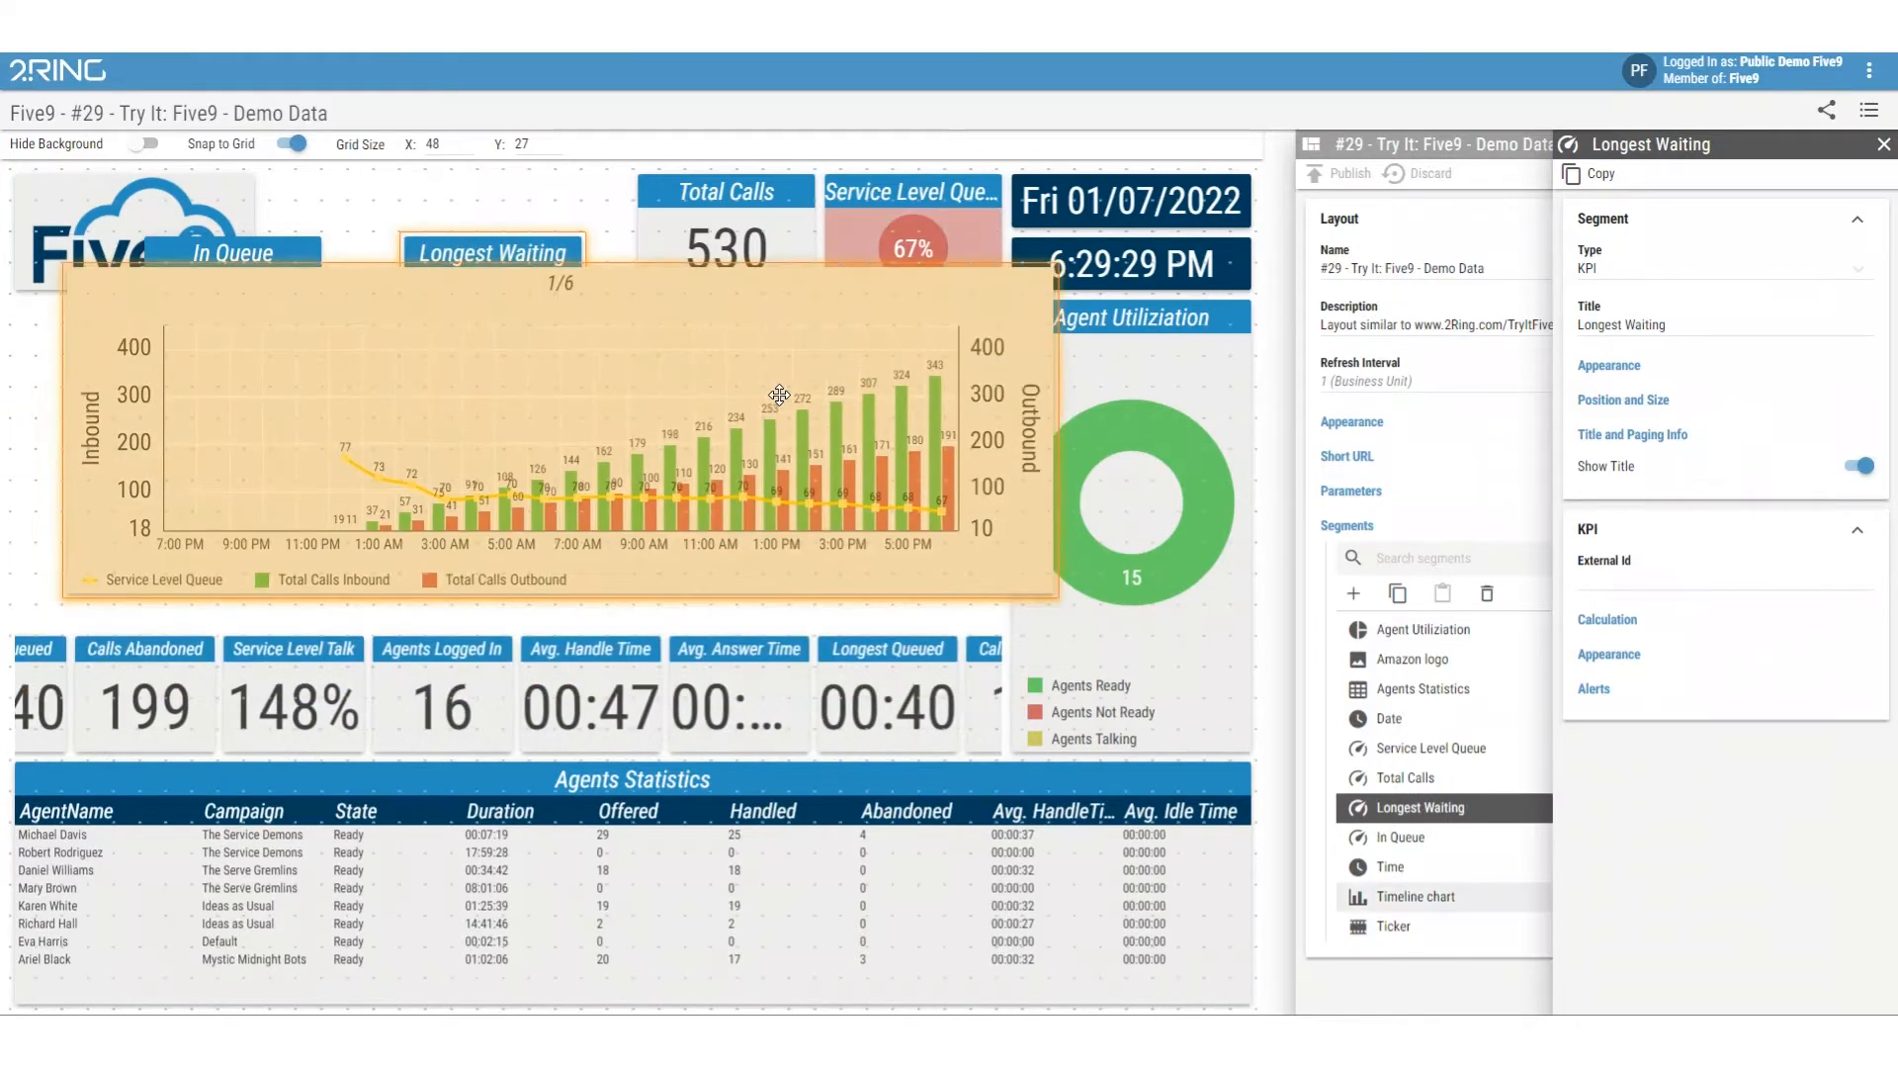
{"action": "left_click", "coordinate": [1420, 896]}
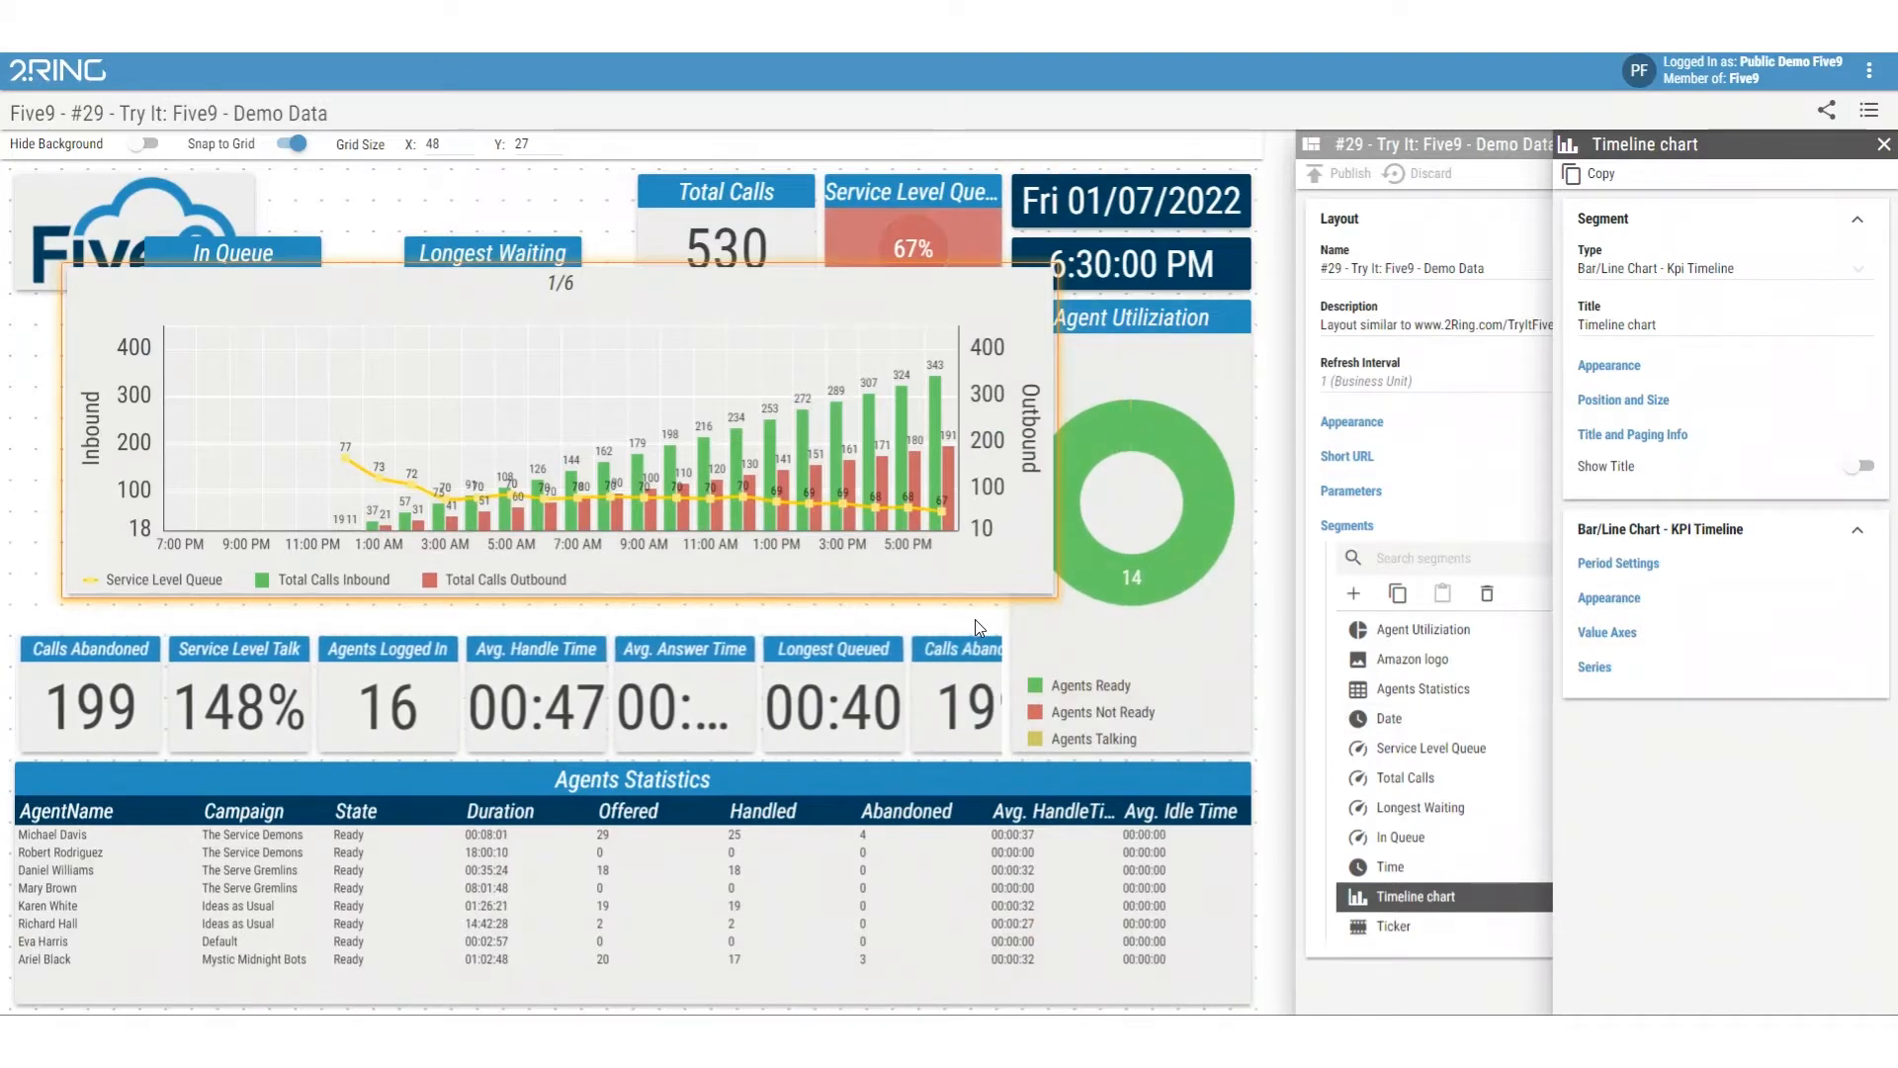
{"action": "left_click", "coordinate": [1424, 688]}
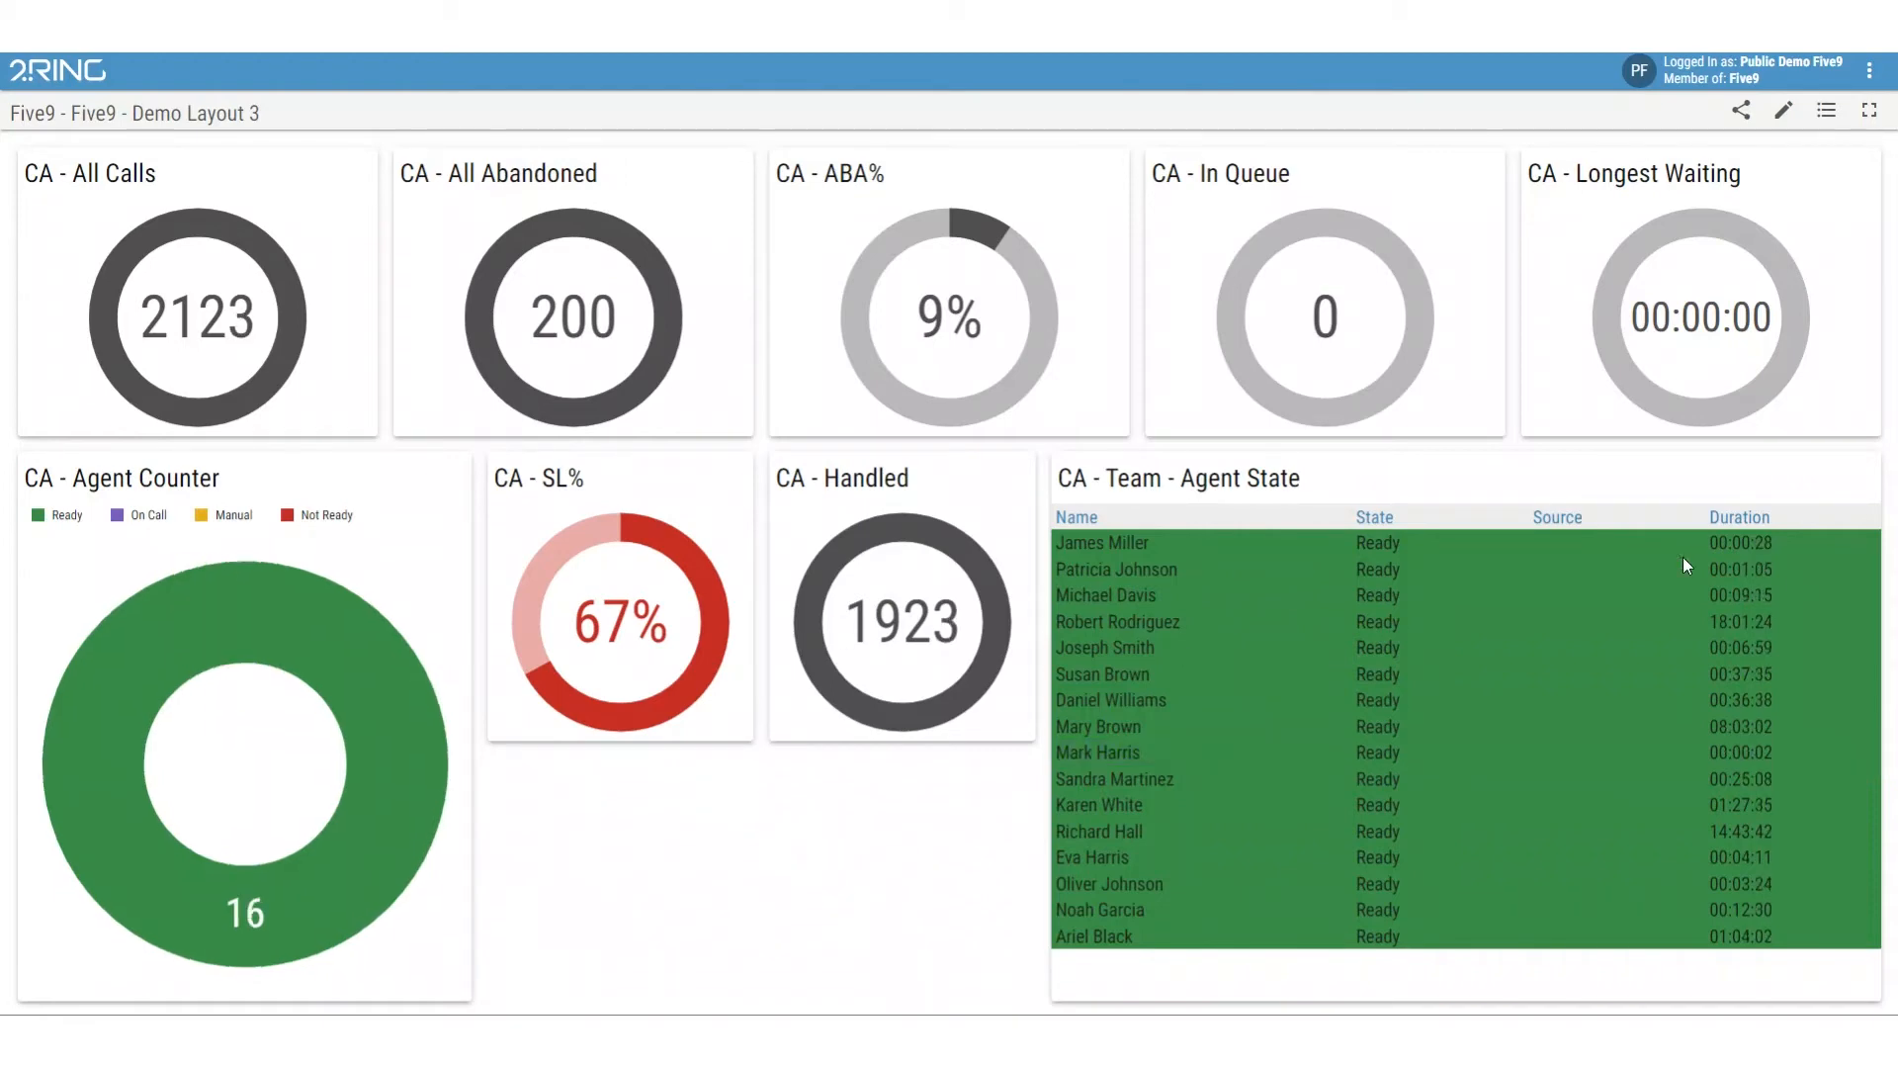
{"action": "mouse_move", "coordinate": [1179, 404]}
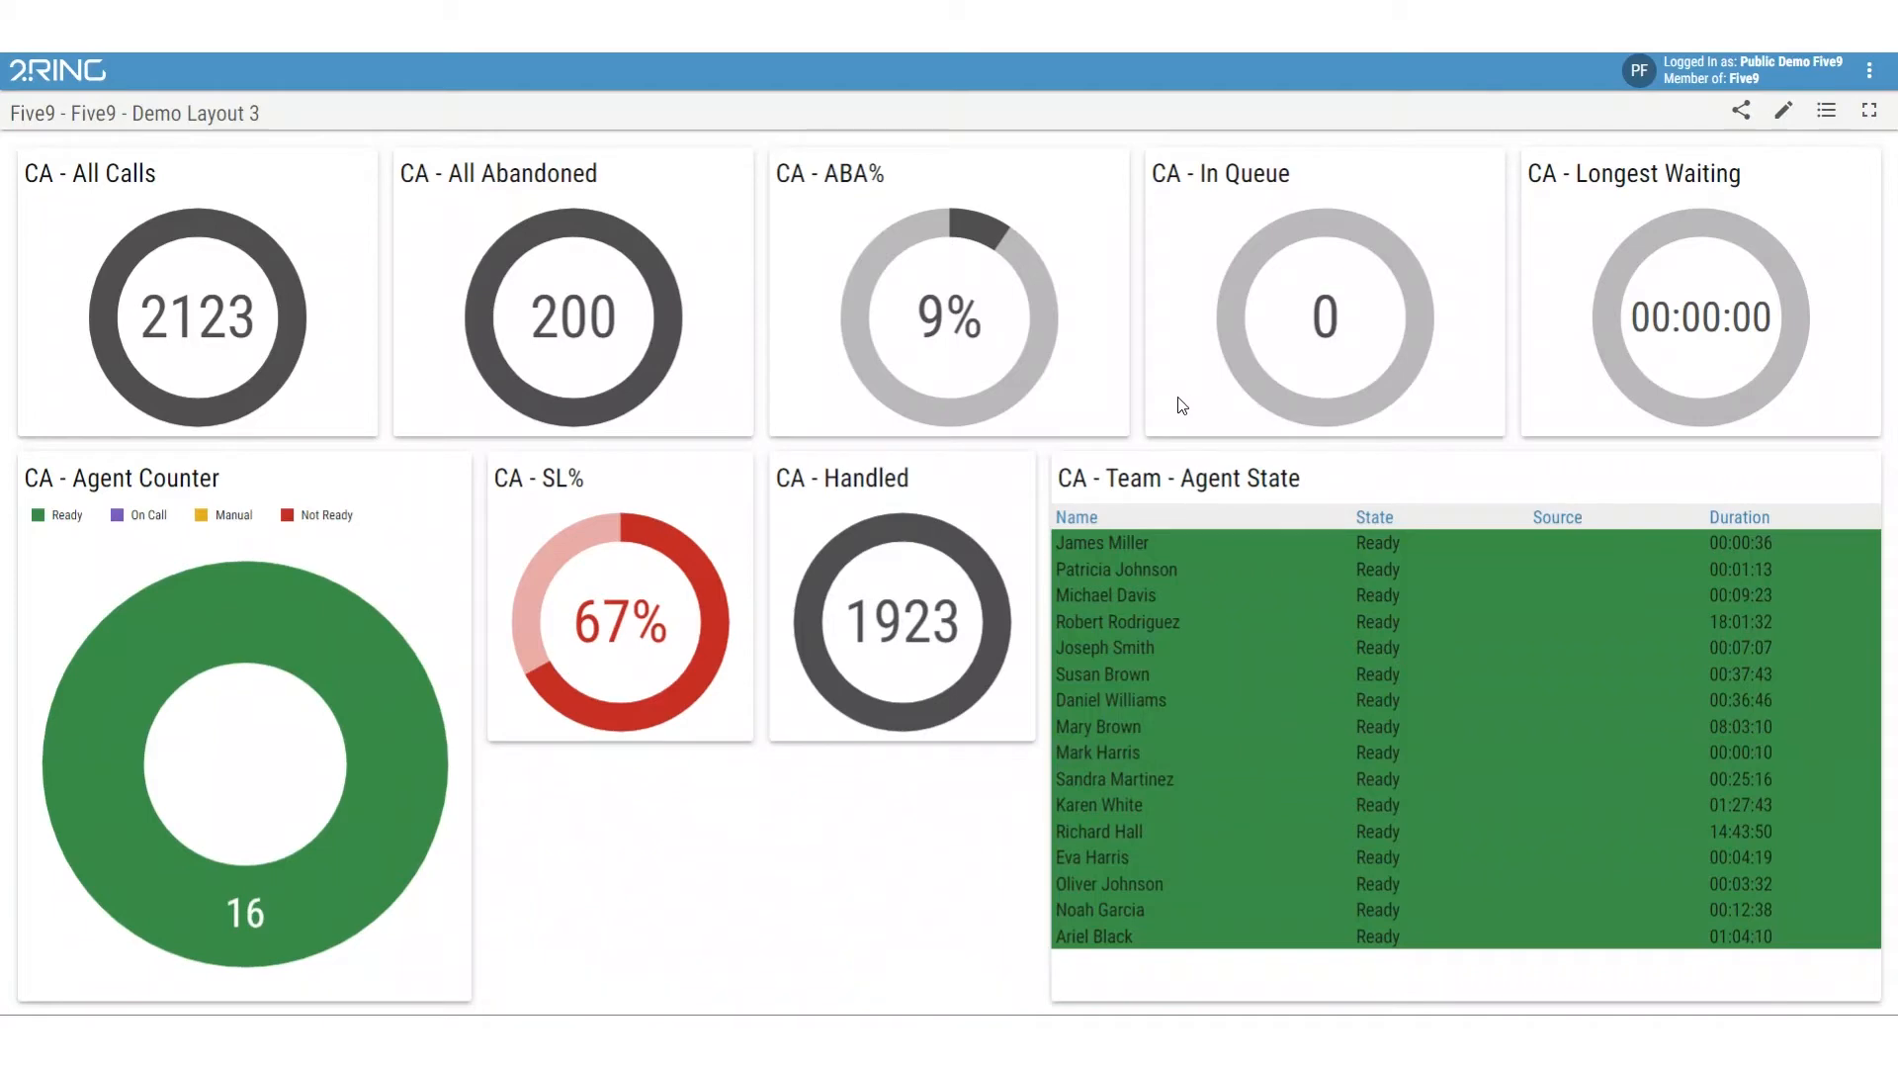
{"action": "mouse_move", "coordinate": [1551, 110]}
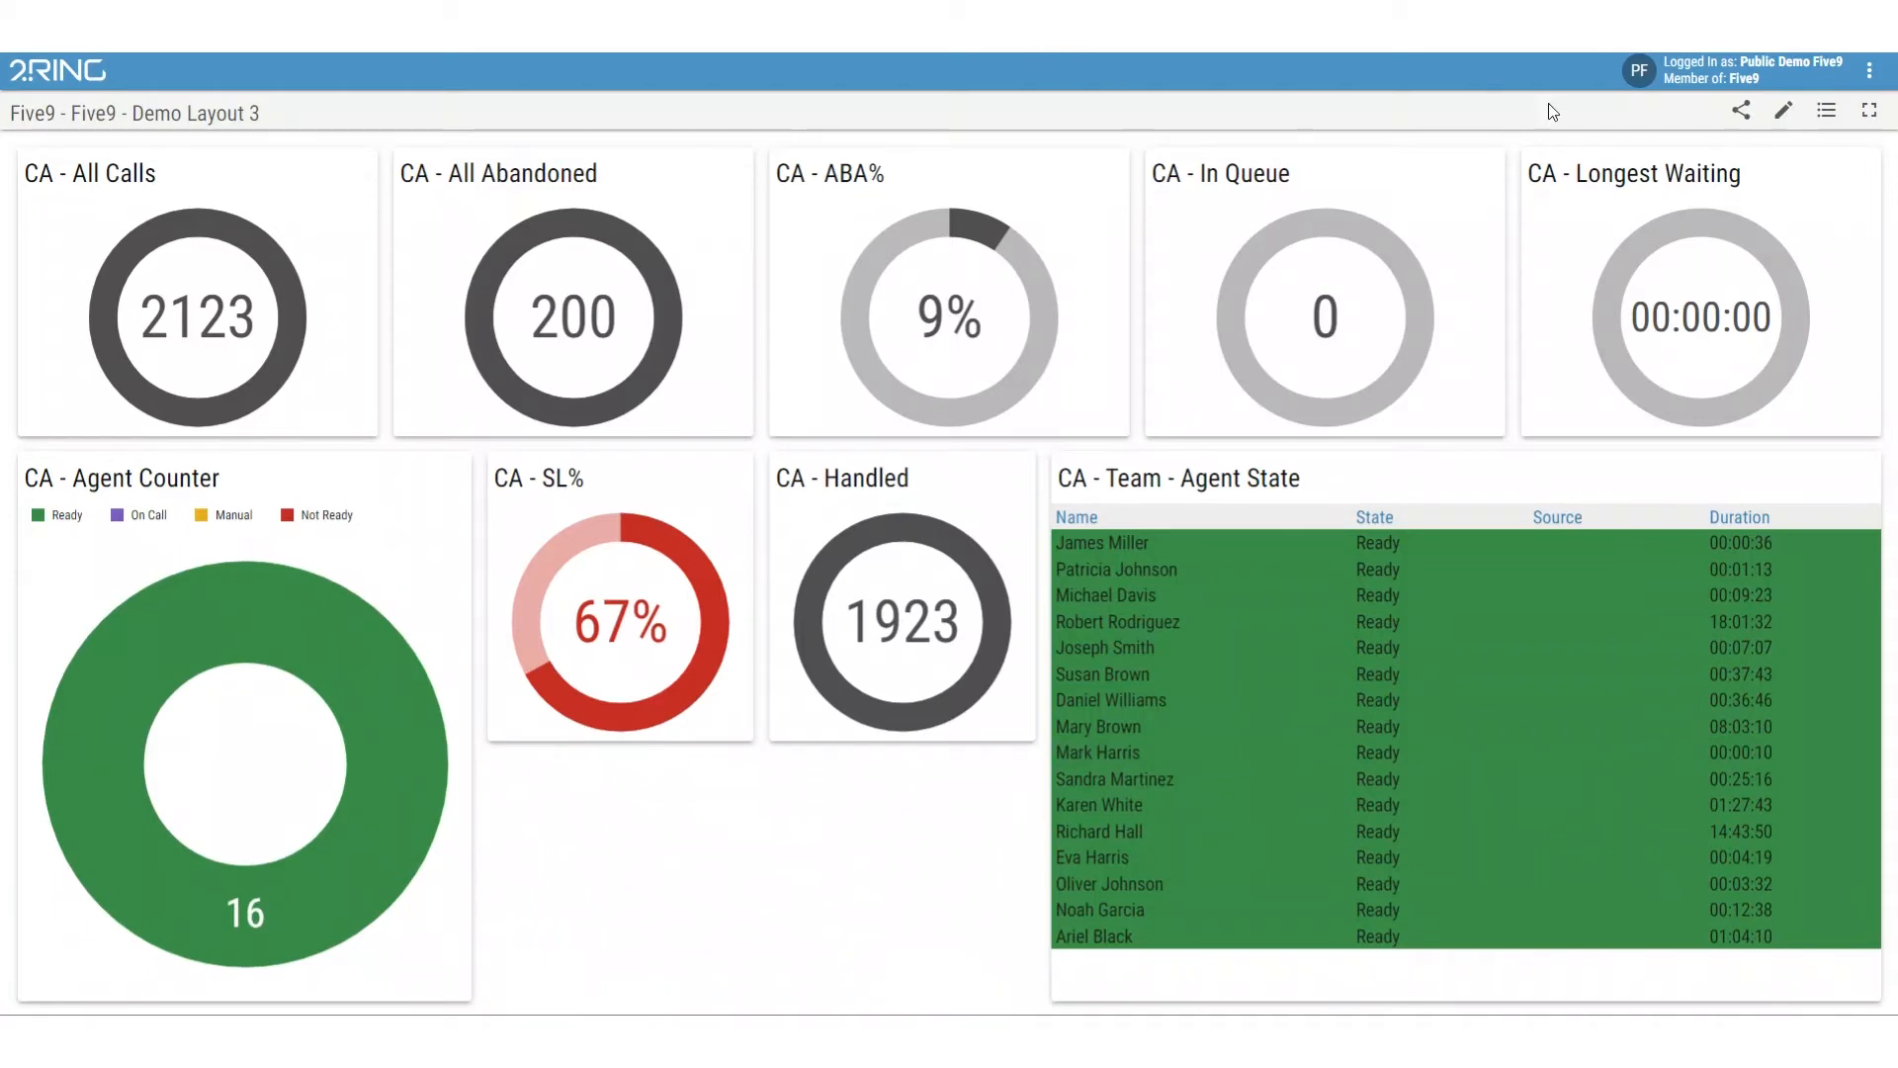
{"action": "mouse_move", "coordinate": [1827, 111]}
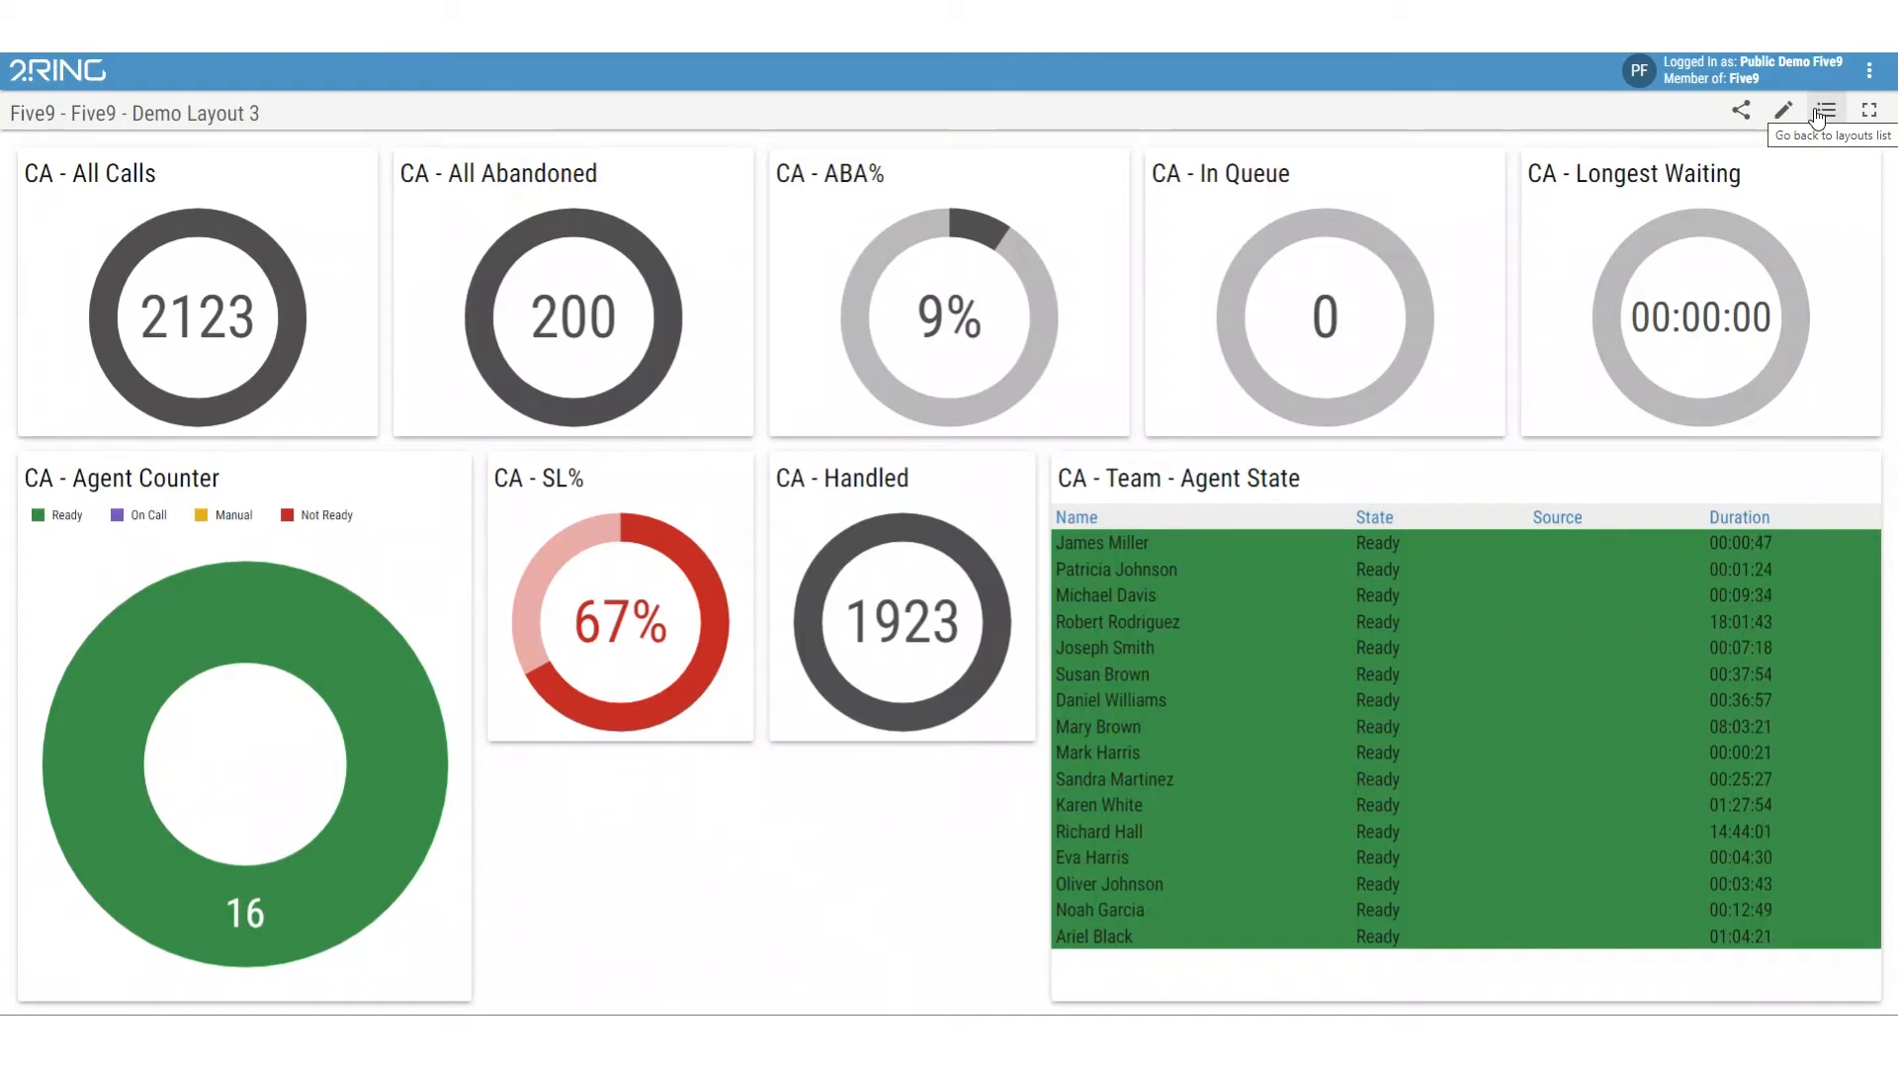
From the layouts list, view Five9 - Demo Layout 2 (Agents & Queues) and start editing it
{"action": "left_click", "coordinate": [1824, 111]}
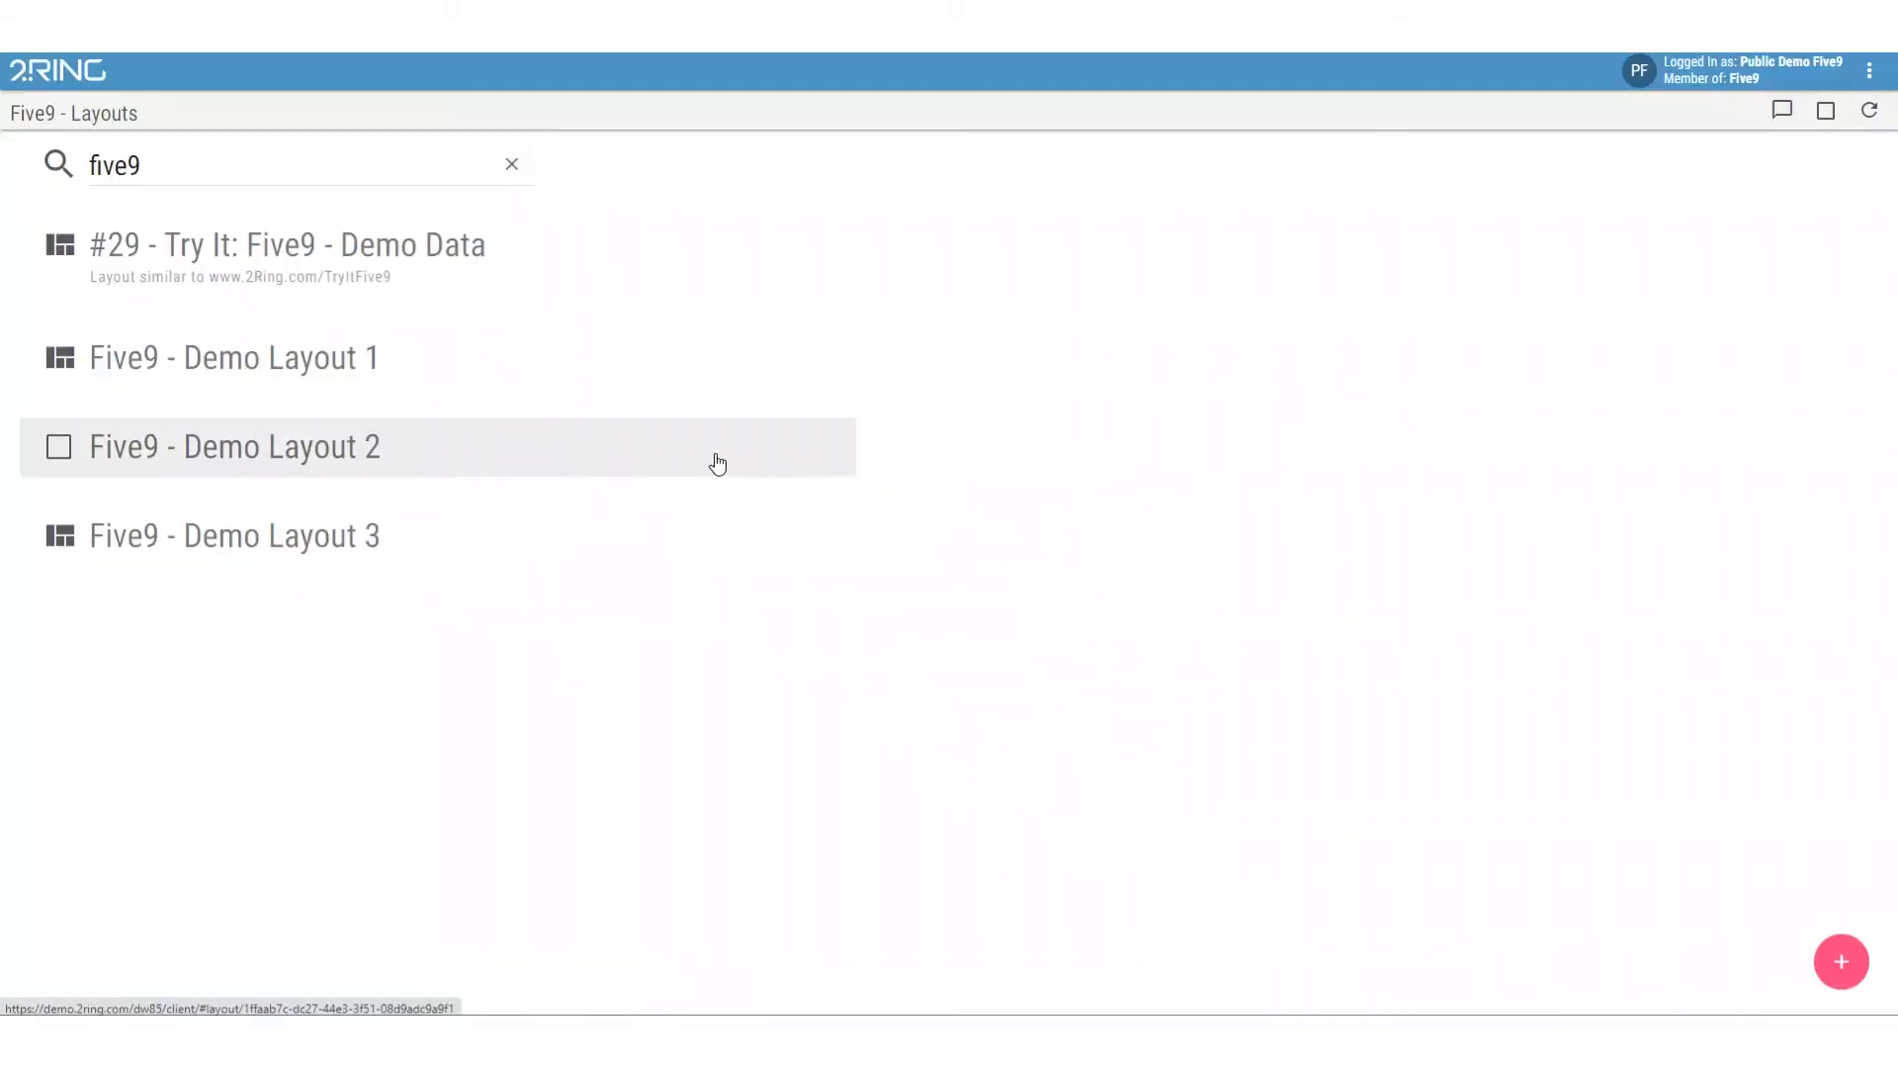
{"action": "left_click", "coordinate": [59, 447]}
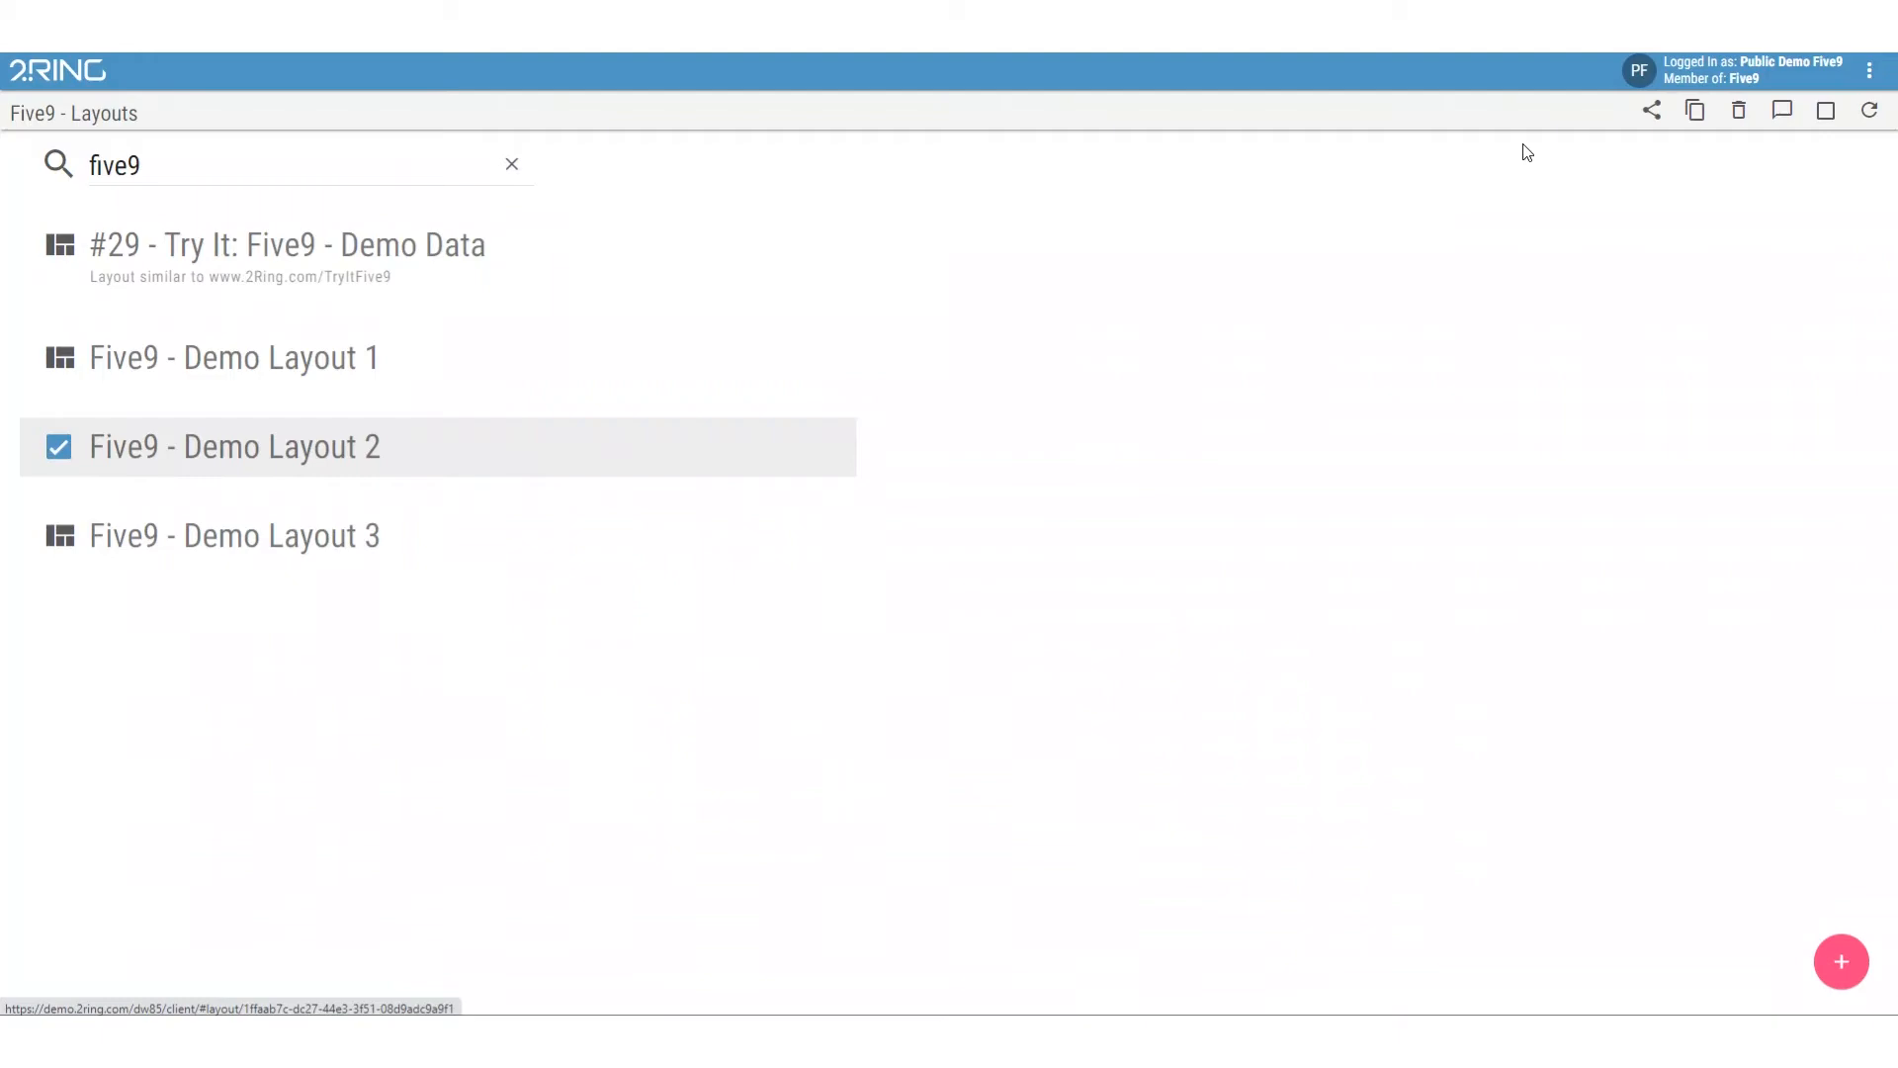
{"action": "left_click", "coordinate": [1695, 111]}
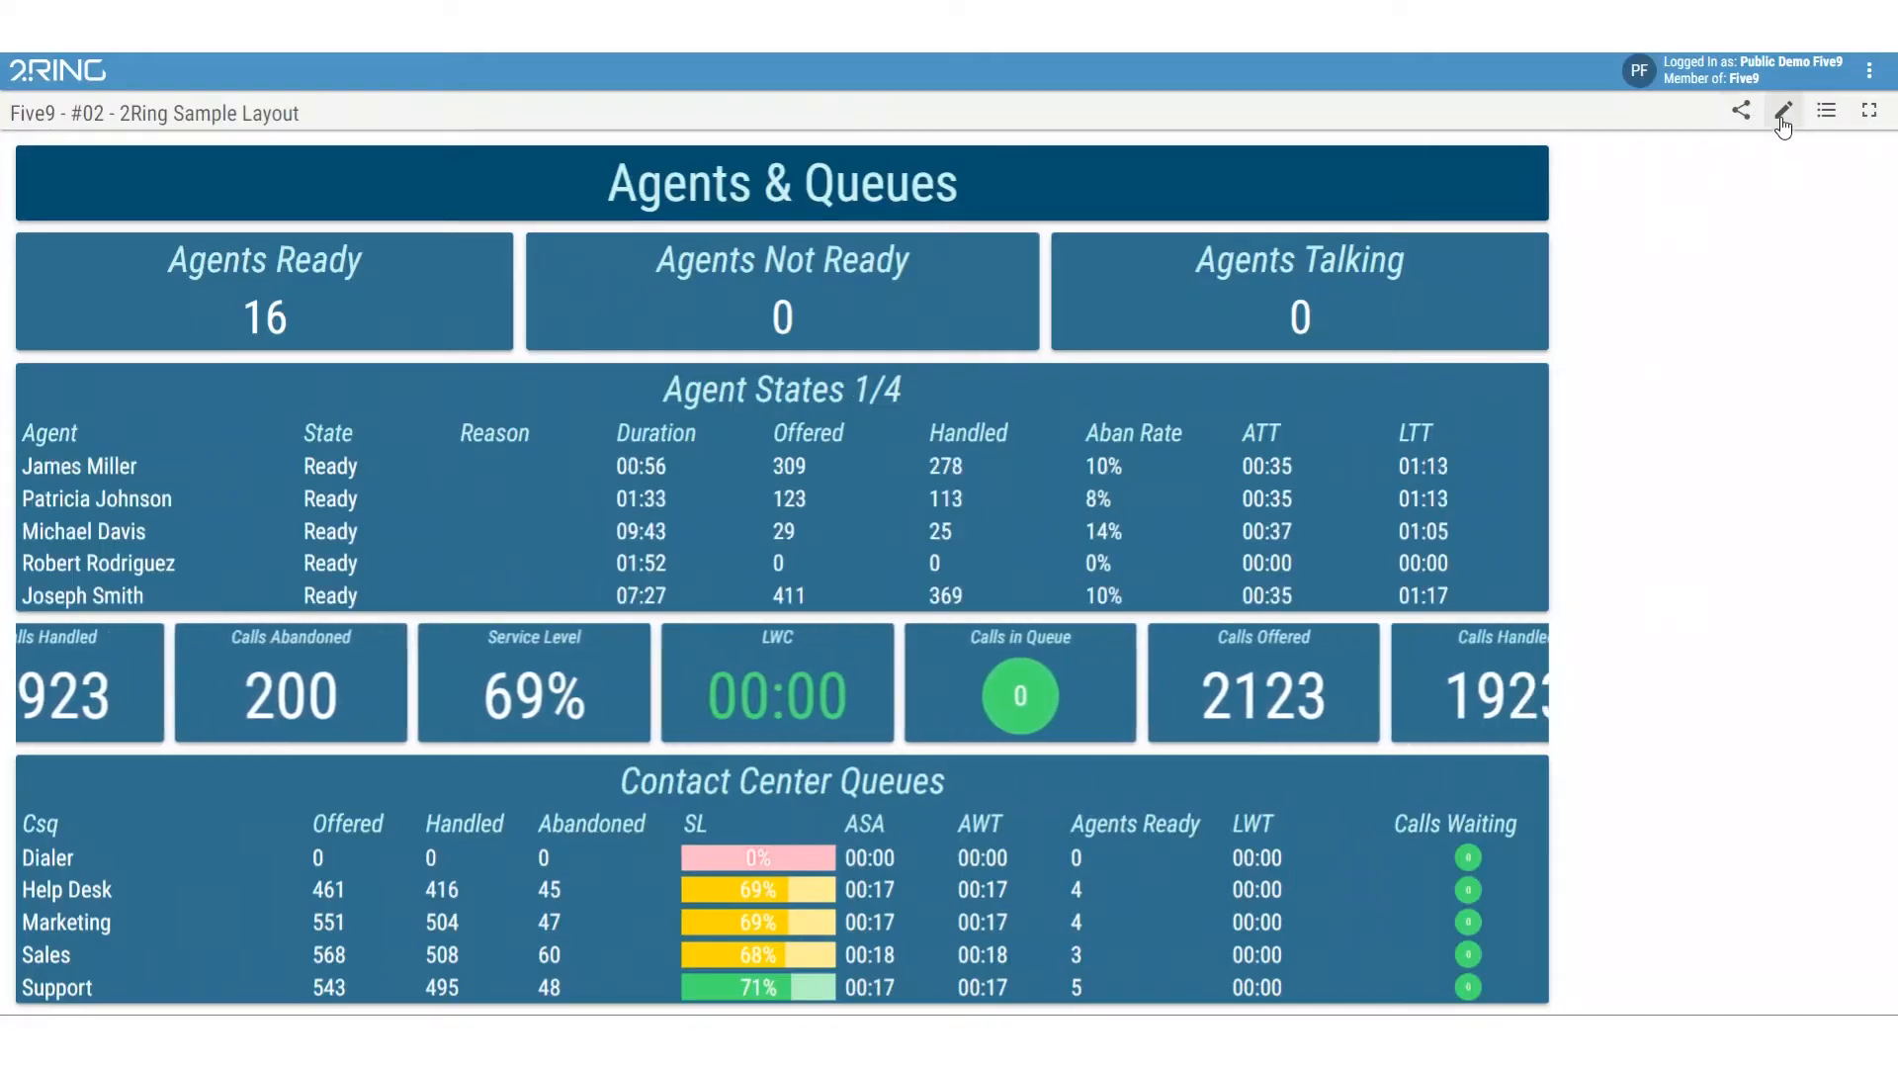
{"action": "left_click", "coordinate": [1784, 111]}
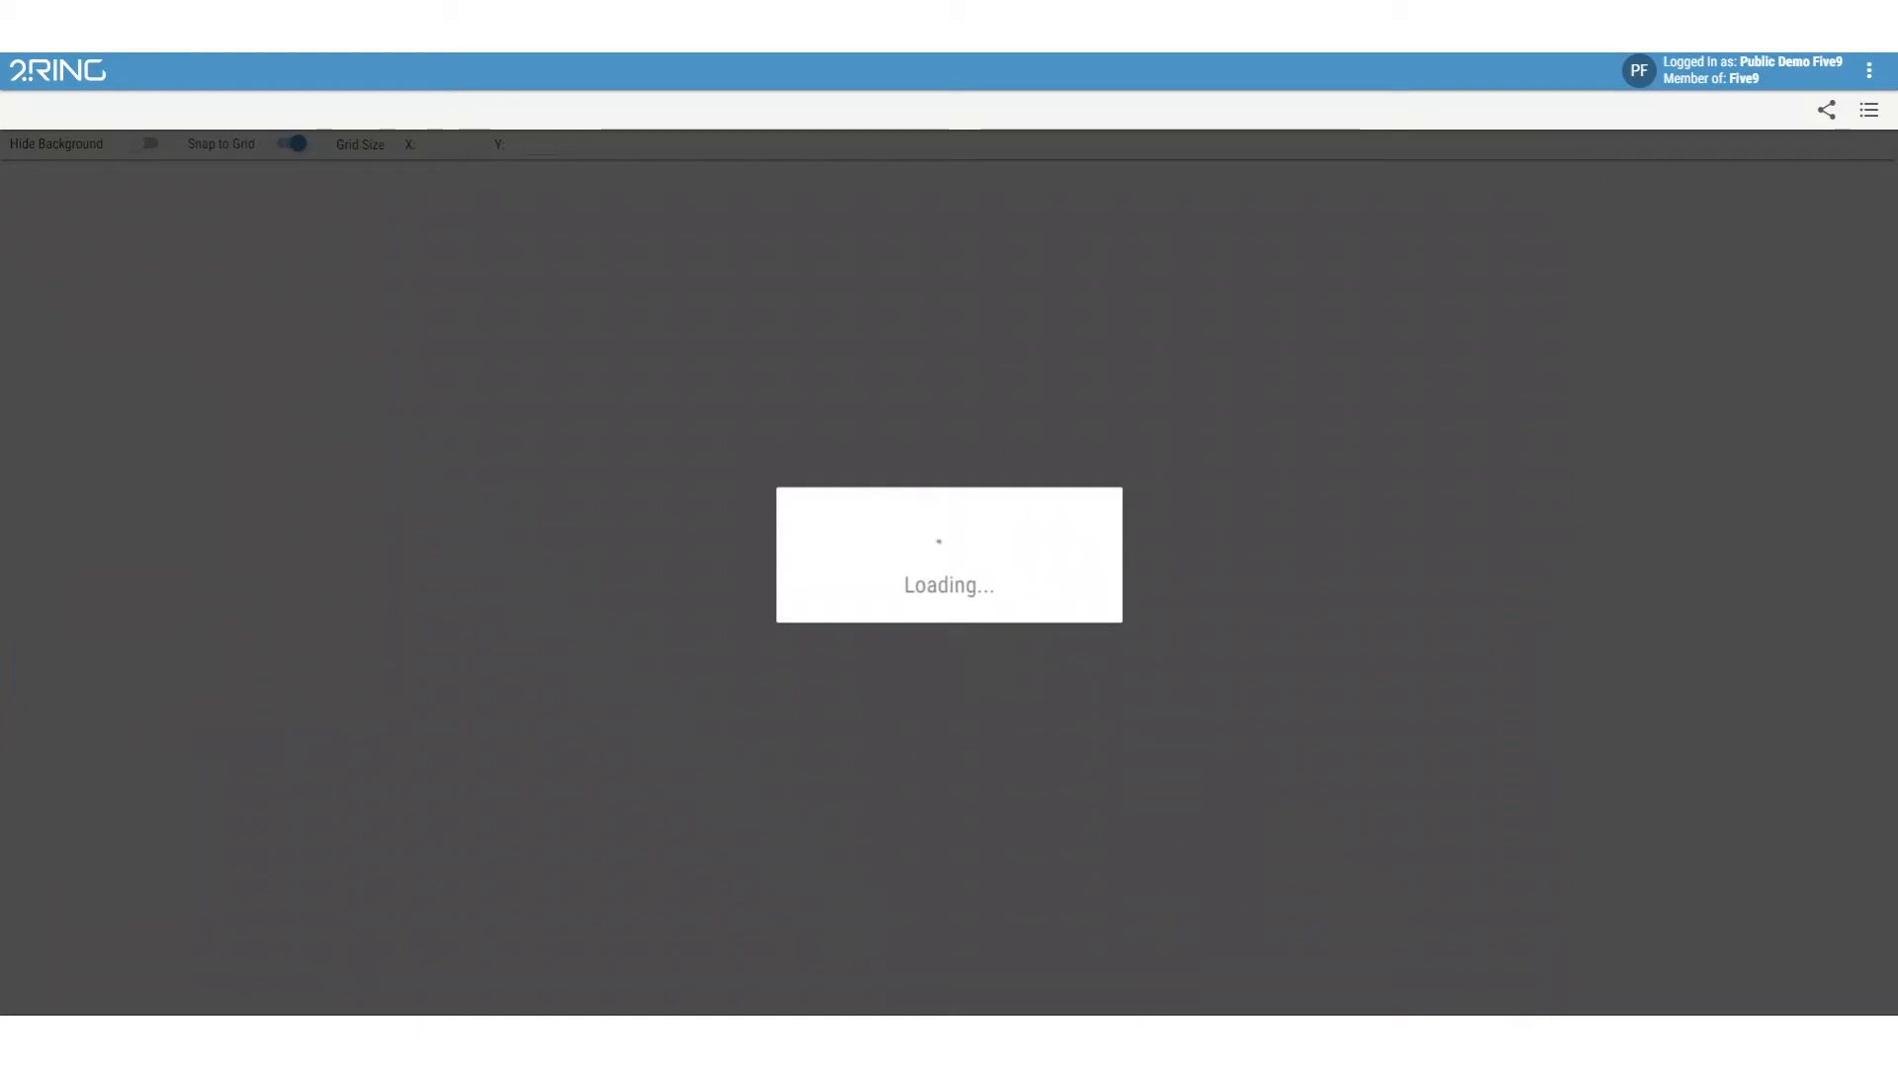